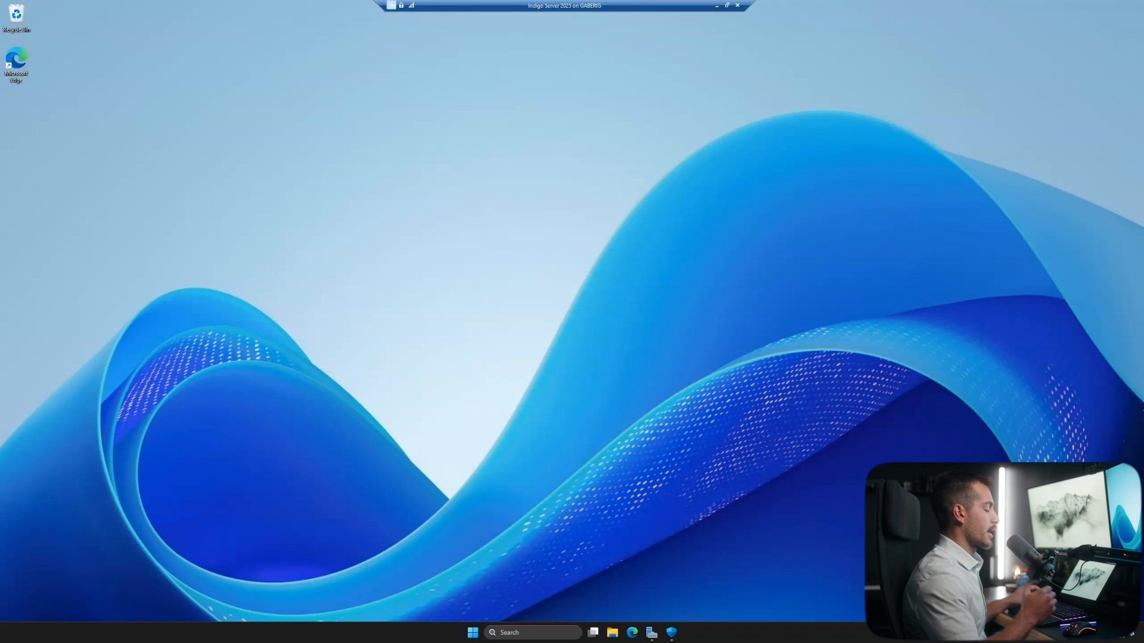
Step: Open Server Manager from the taskbar, dismiss the Windows Admin Center prompt, and open the Manage menu
{"action": "left_click", "coordinate": [472, 633]}
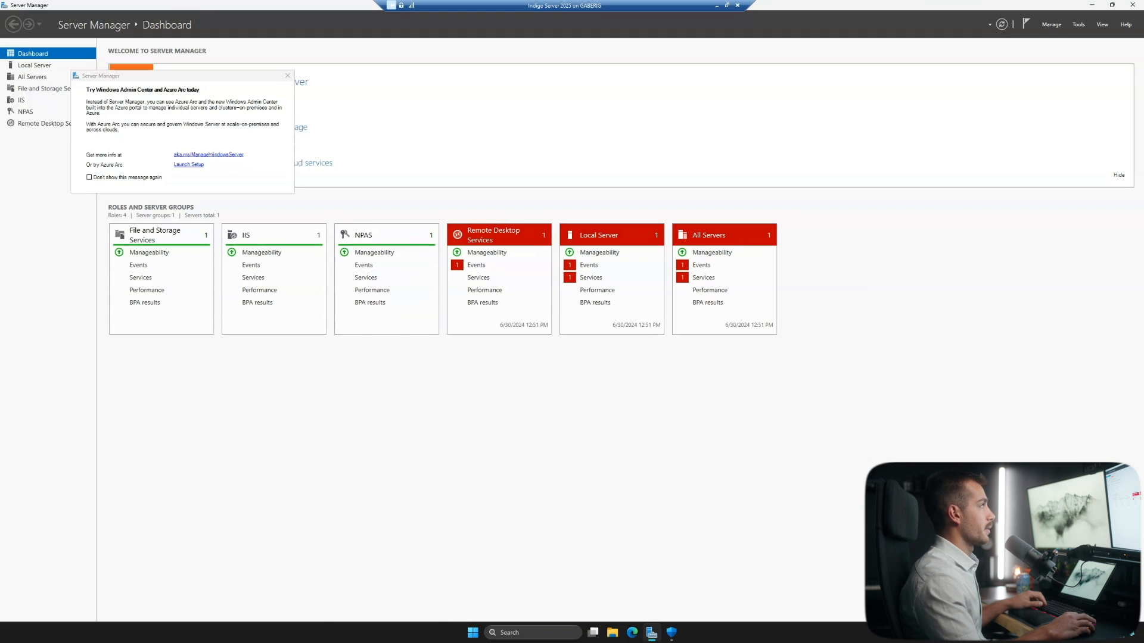
{"action": "left_click", "coordinate": [286, 75]}
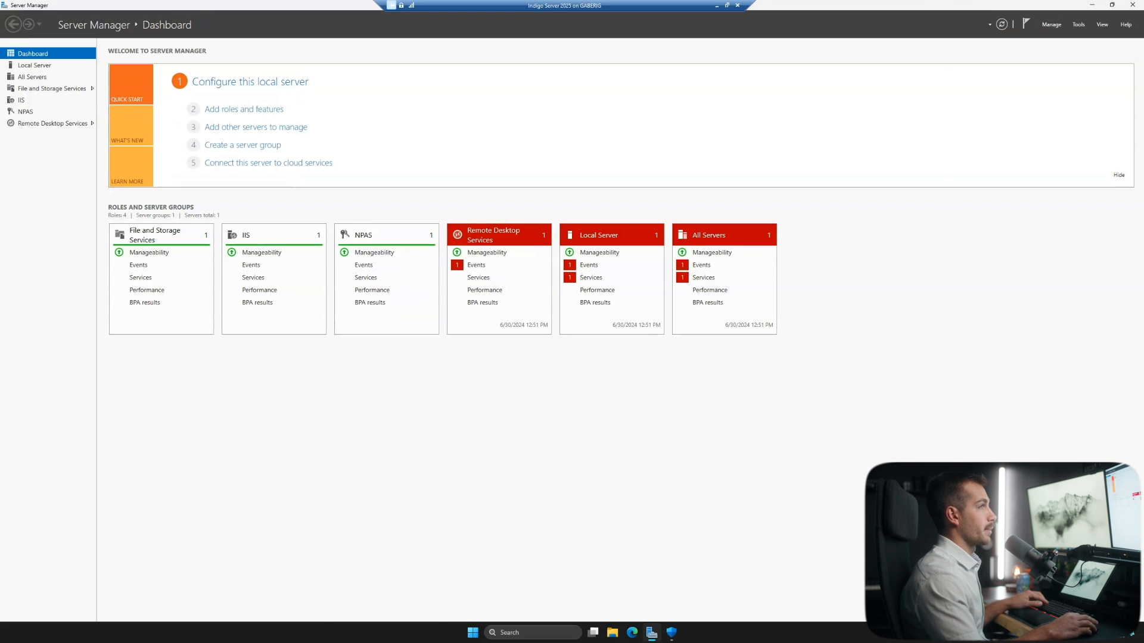
{"action": "left_click", "coordinate": [1051, 24]}
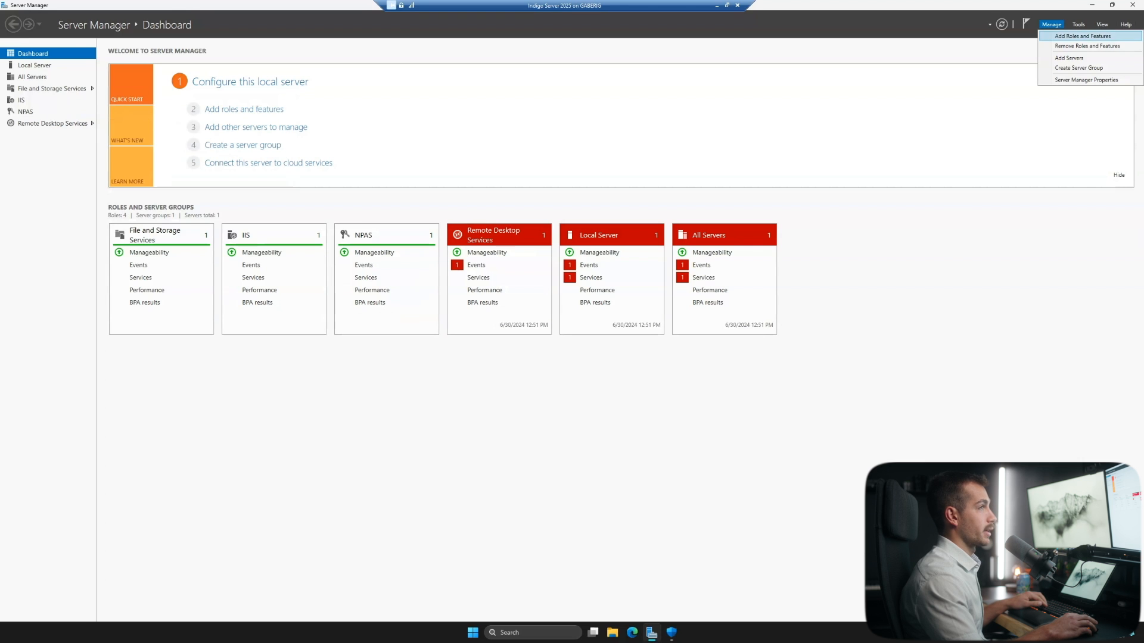
{"action": "left_click", "coordinate": [1083, 35]}
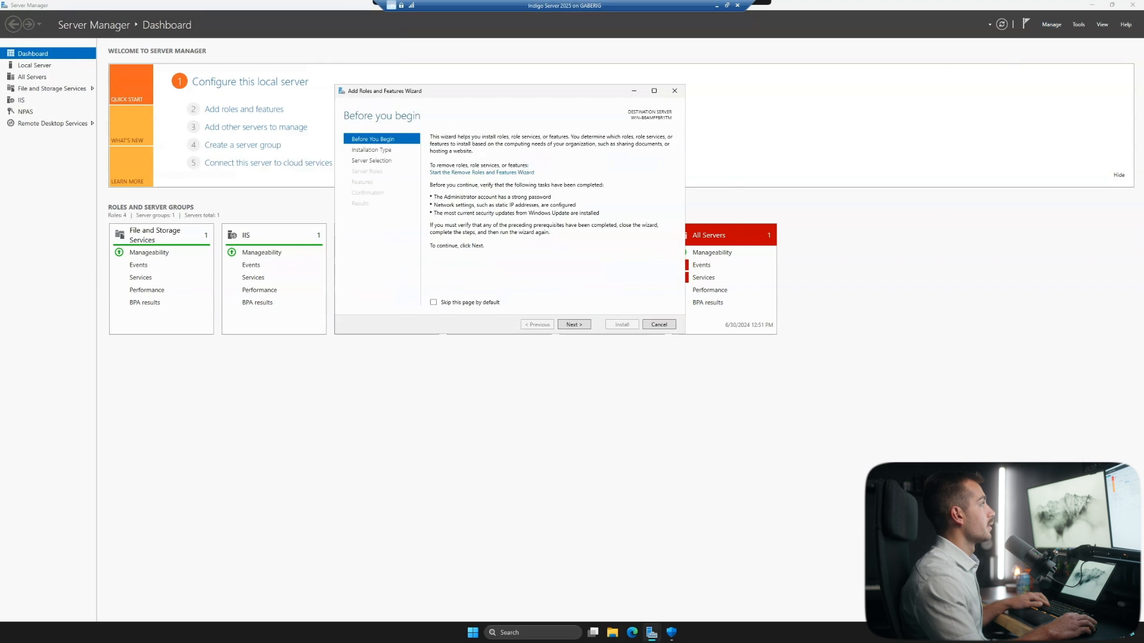
{"action": "left_click", "coordinate": [574, 324]}
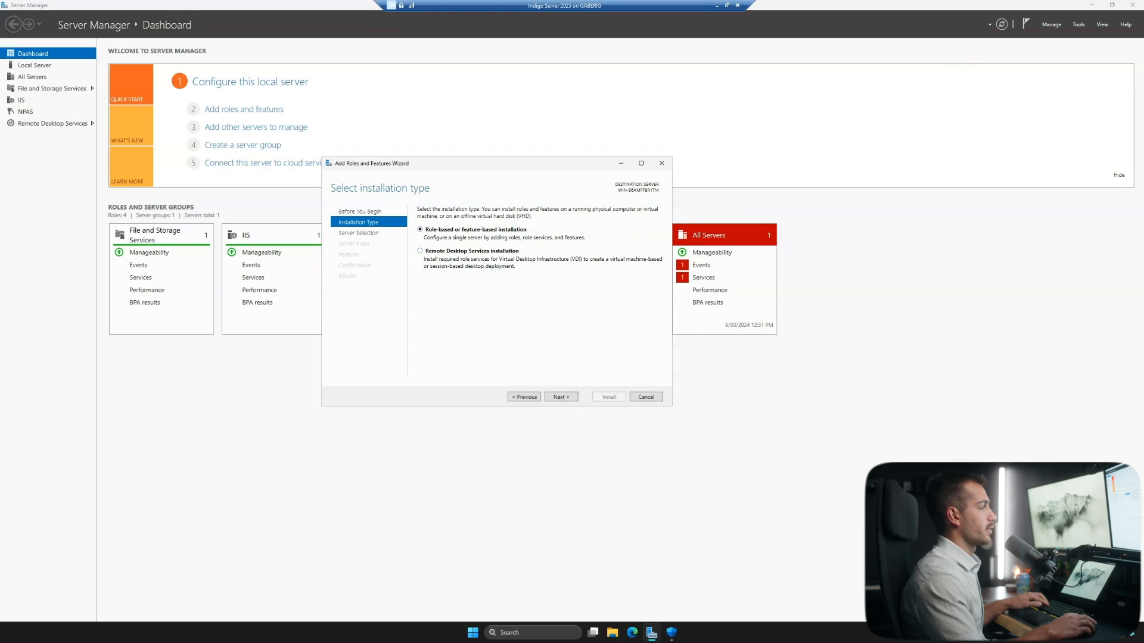
{"action": "left_click", "coordinate": [559, 396]}
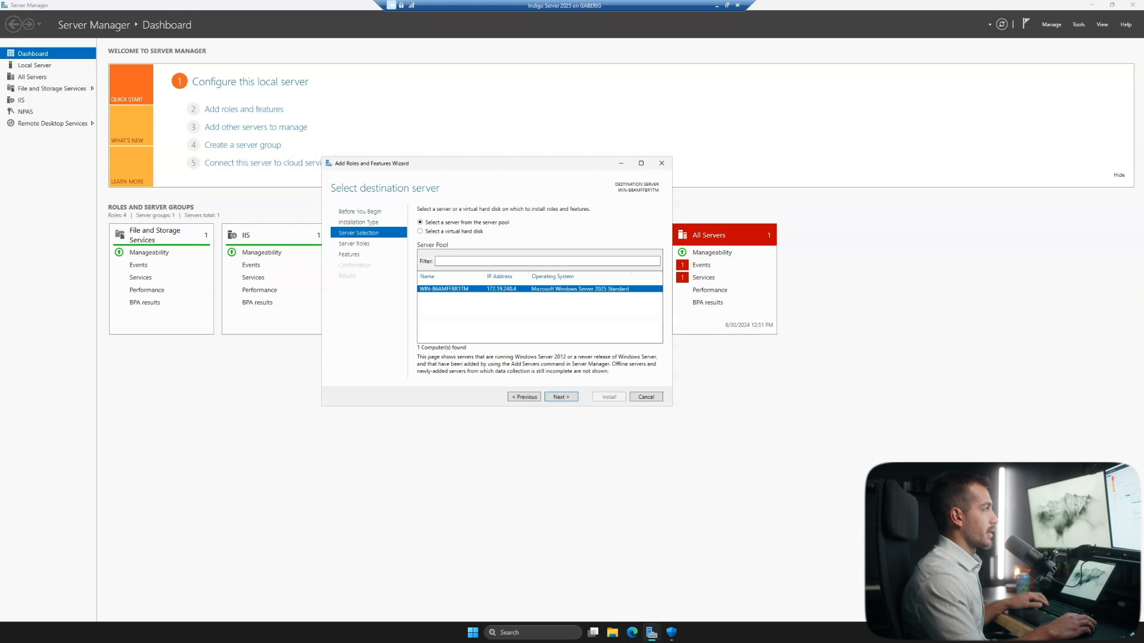
{"action": "left_click", "coordinate": [559, 396]}
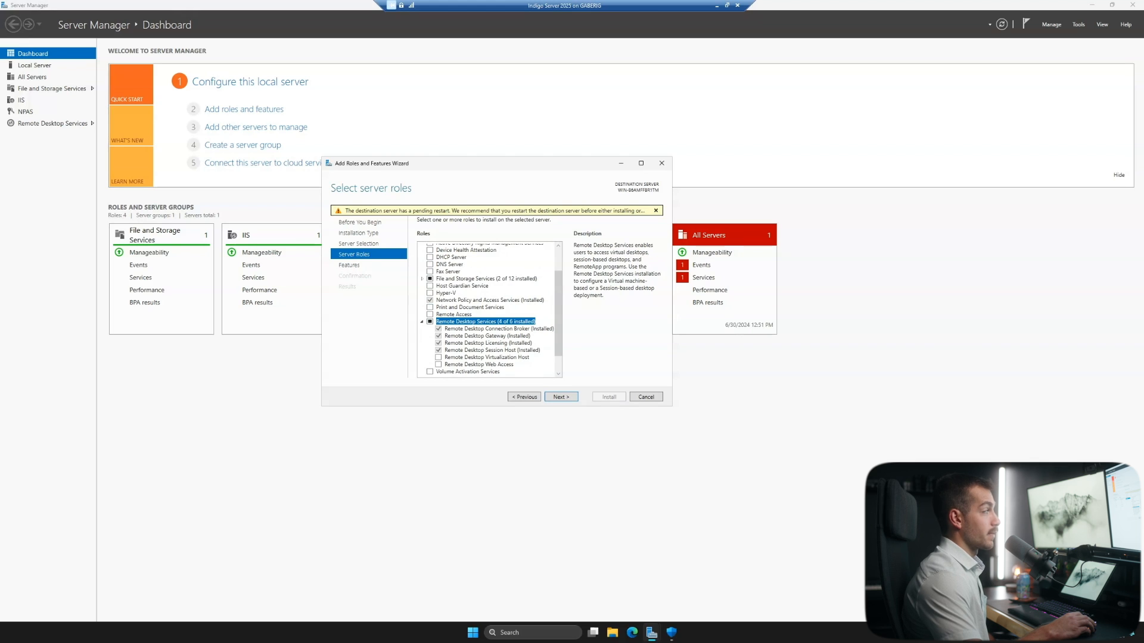
{"action": "left_click", "coordinate": [560, 396]}
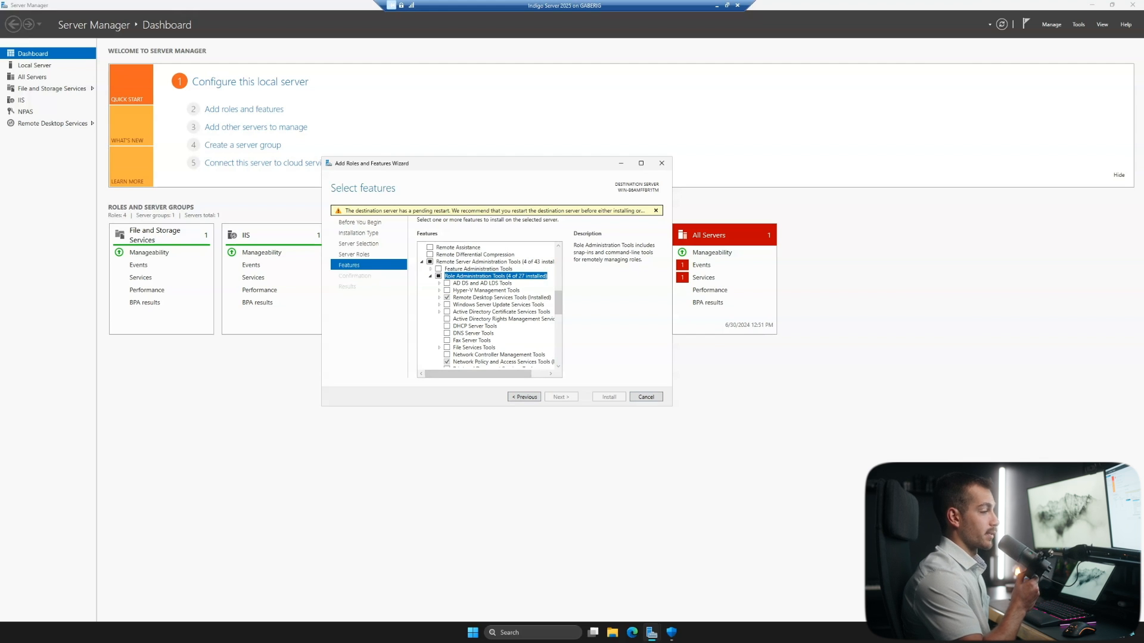
{"action": "left_click", "coordinate": [645, 396]}
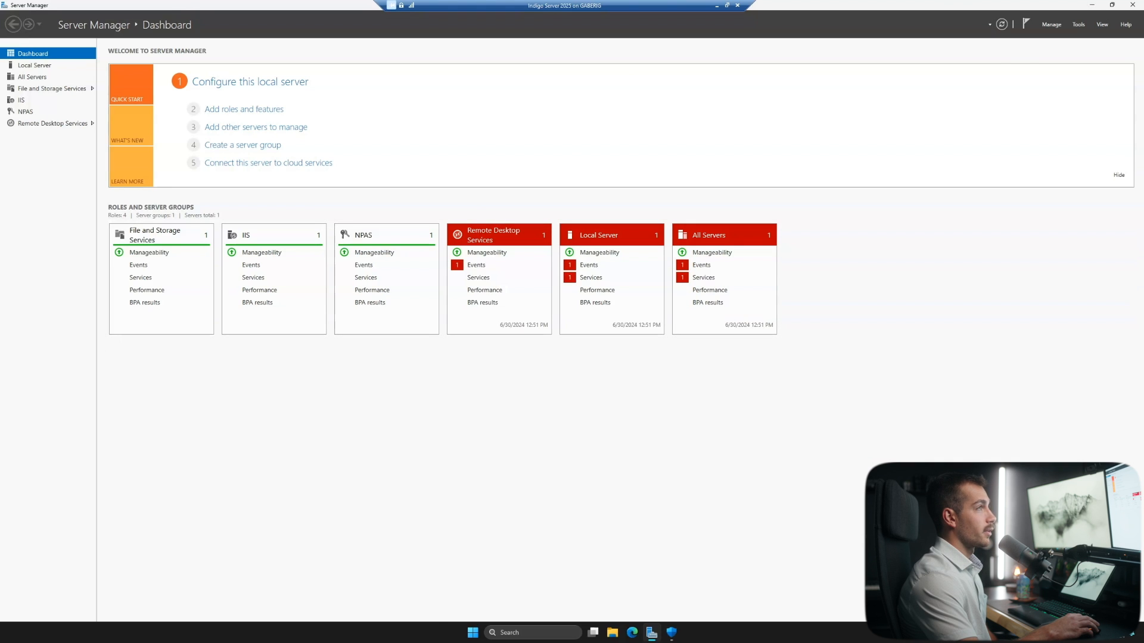
Step: Open Server Manager's Tools menu of administrative tools
{"action": "left_click", "coordinate": [1078, 24]}
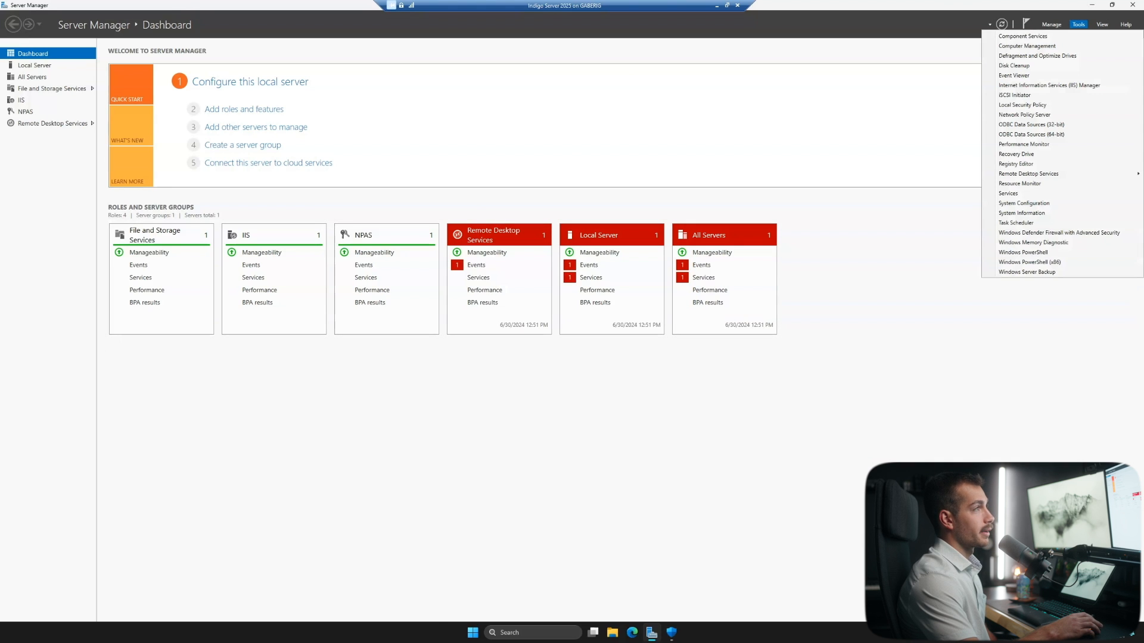
{"action": "mouse_move", "coordinate": [1029, 173]}
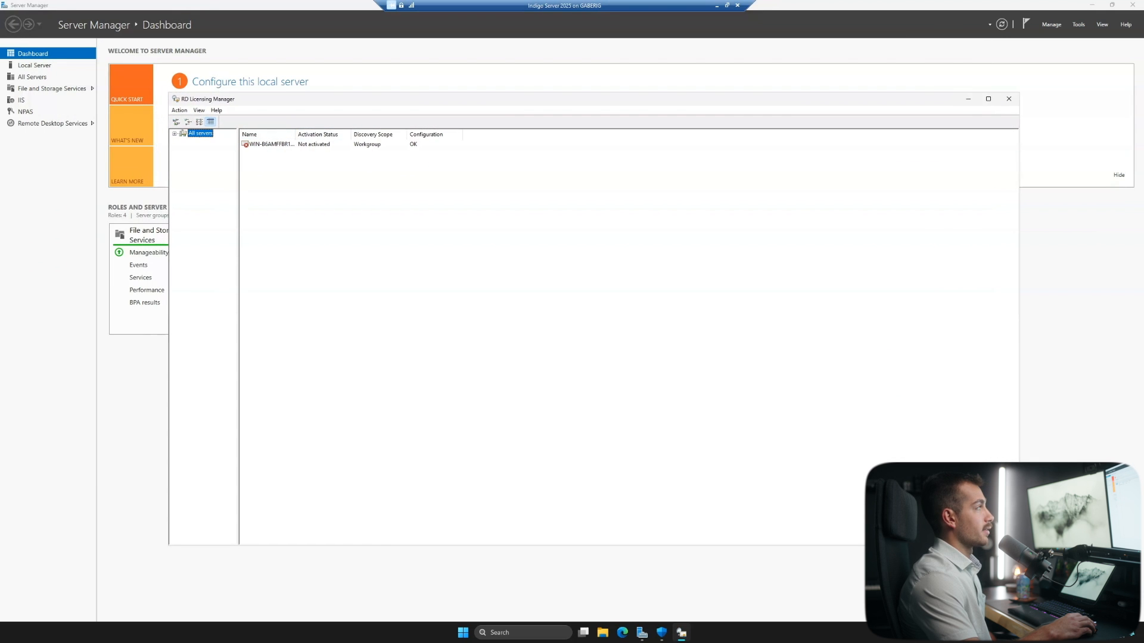
Step: Launch the Activate Server Wizard for the unactivated license server from its context menu
{"action": "right_click", "coordinate": [270, 144]}
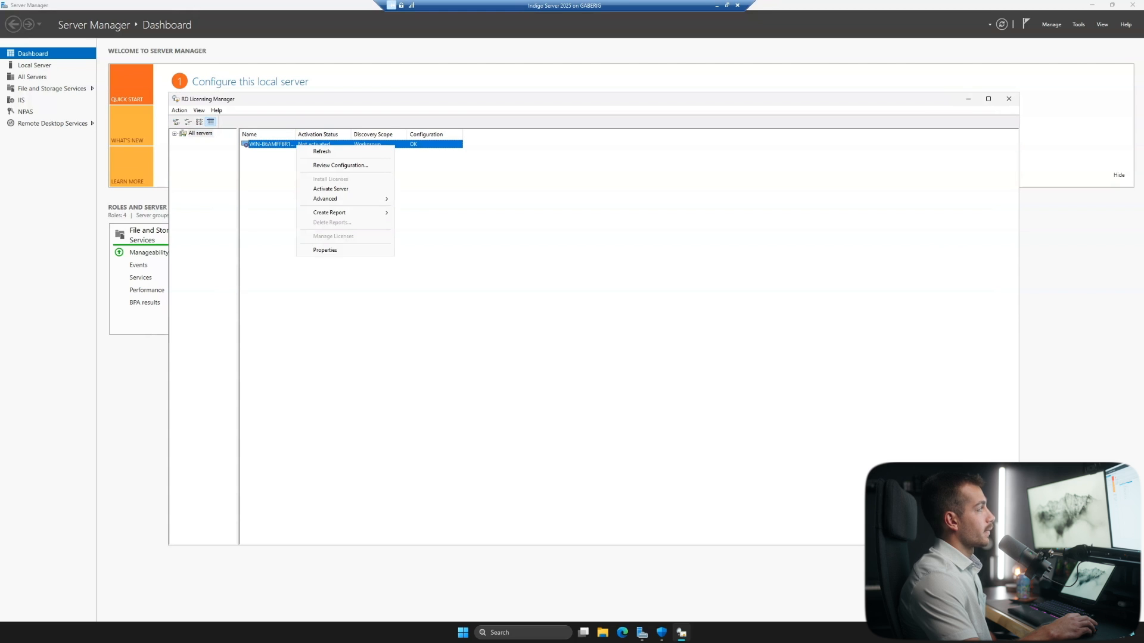
{"action": "left_click", "coordinate": [331, 189]}
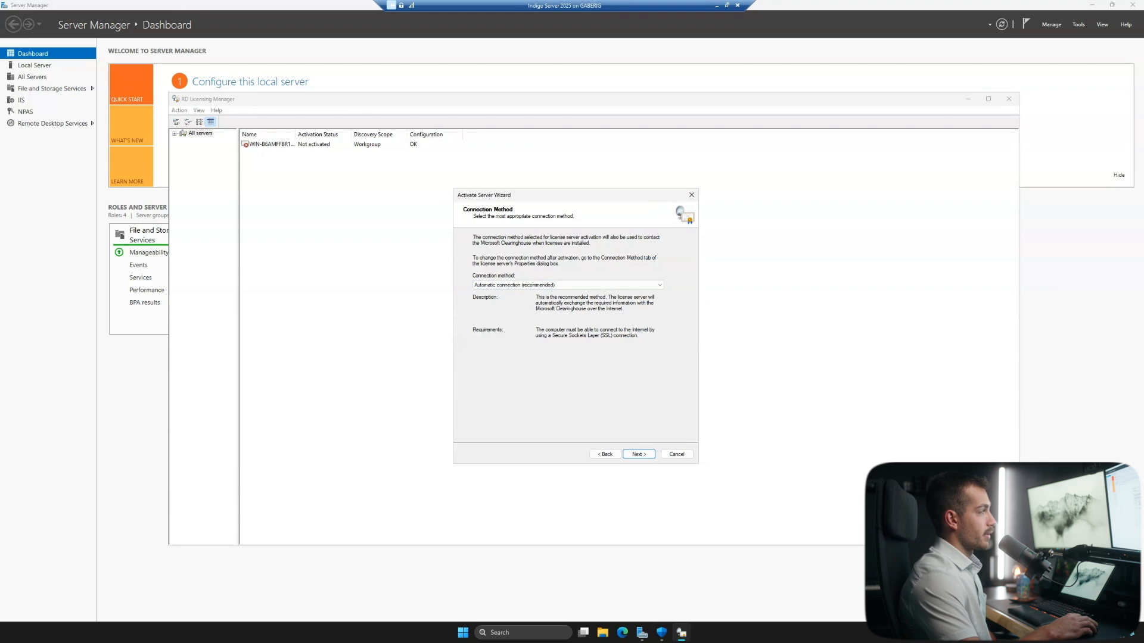
Step: Activate the server via automatic connection, entering name 'Gabe' and optional details 'ga'
{"action": "left_click", "coordinate": [637, 454]}
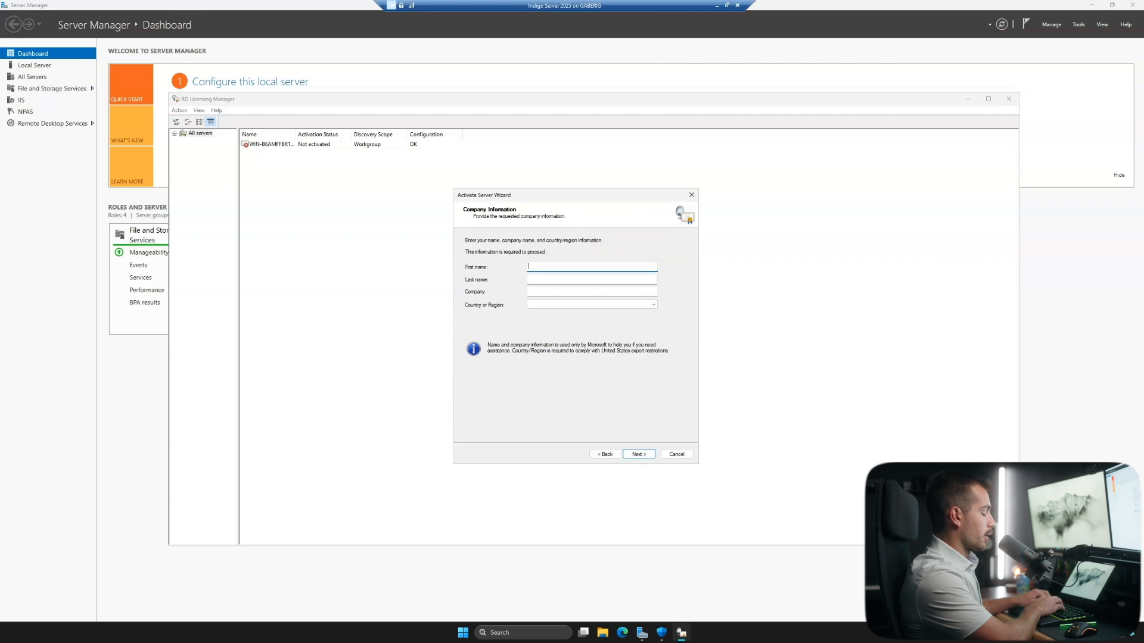
{"action": "type", "text": "Gabe"}
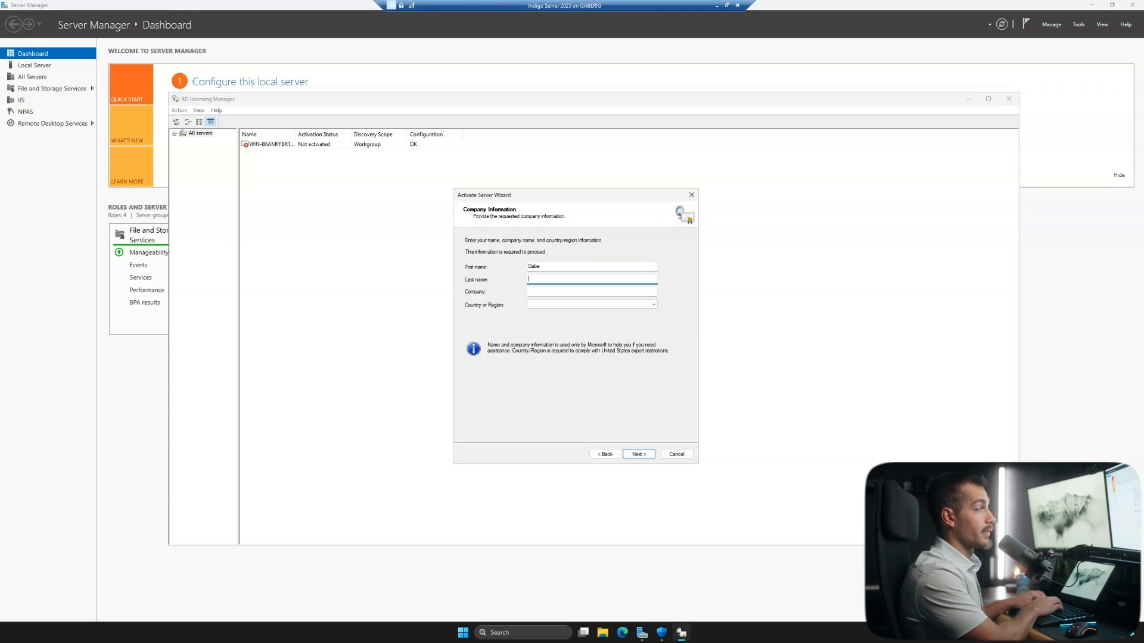
{"action": "left_click", "coordinate": [637, 454]}
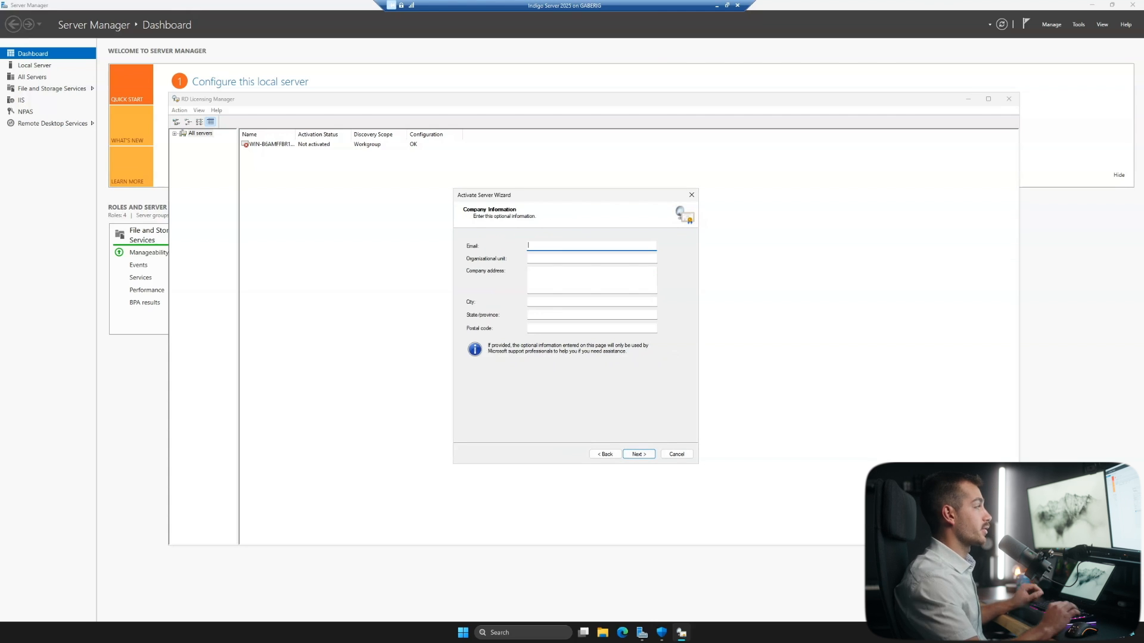
{"action": "type", "text": "ga"}
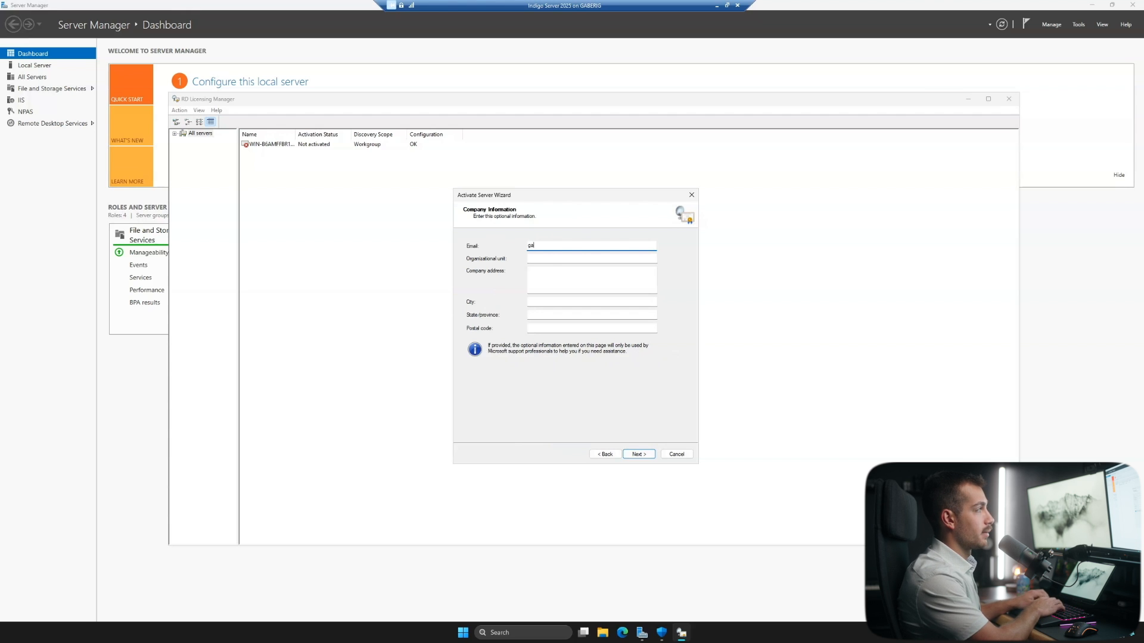
{"action": "left_click", "coordinate": [637, 454]}
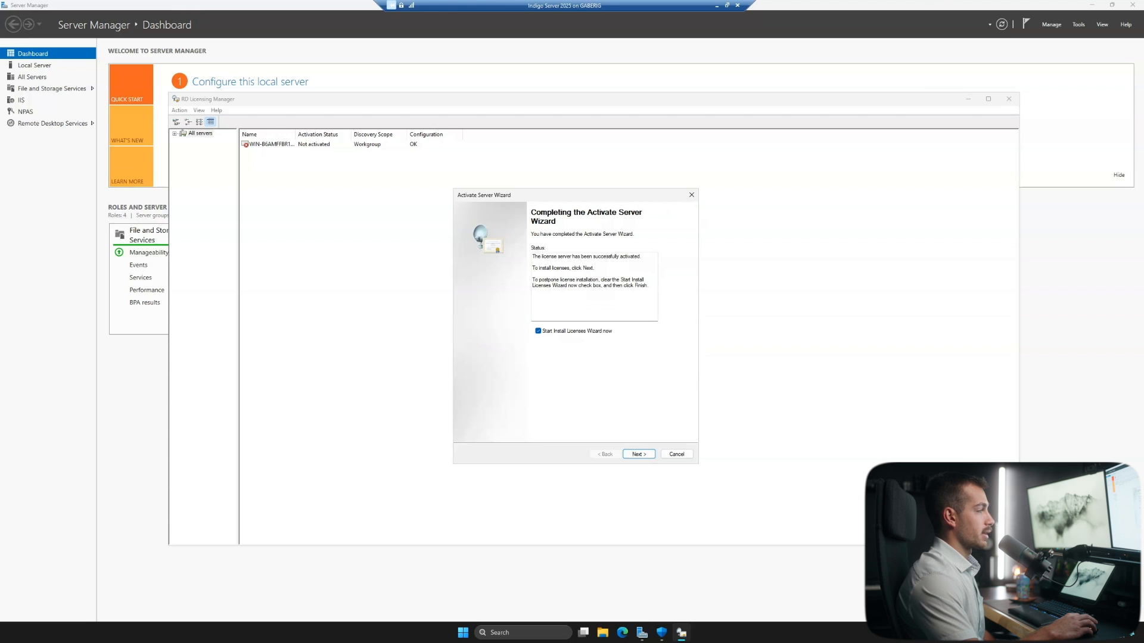
Step: Start the Install Licenses Wizard and choose the License Pack (Retail Purchase) program
{"action": "left_click", "coordinate": [637, 454]}
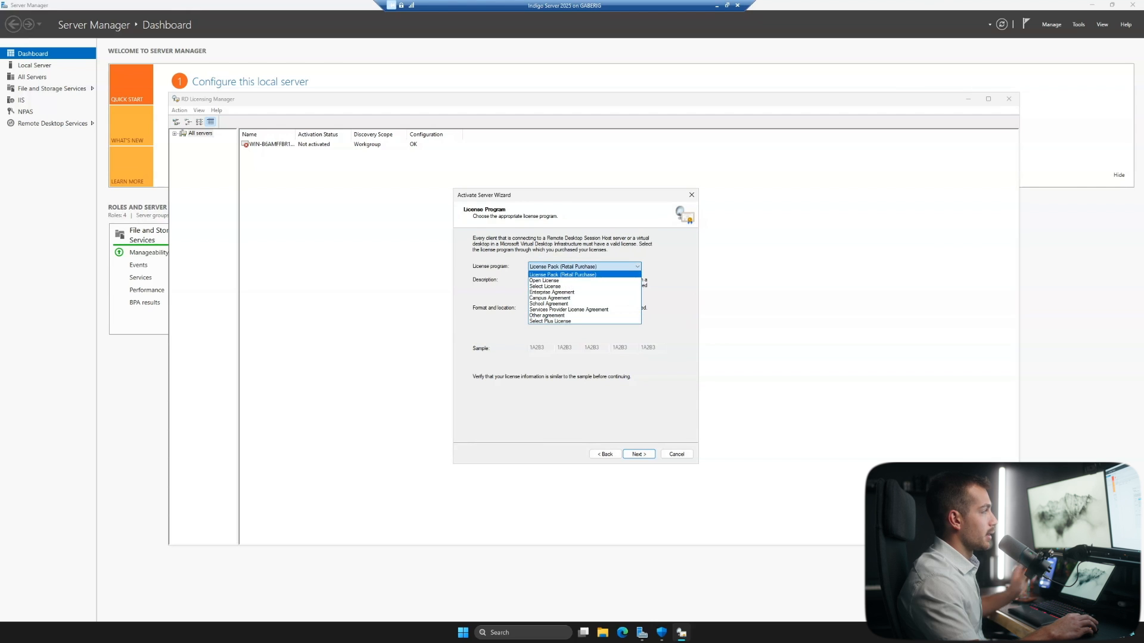
{"action": "left_click", "coordinate": [637, 453]}
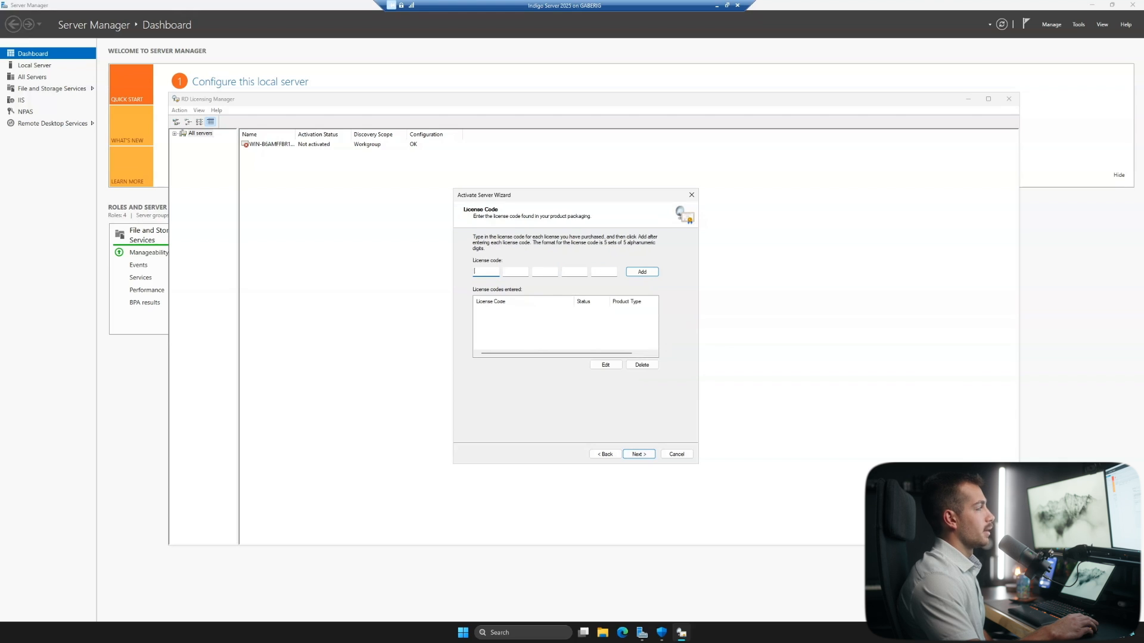